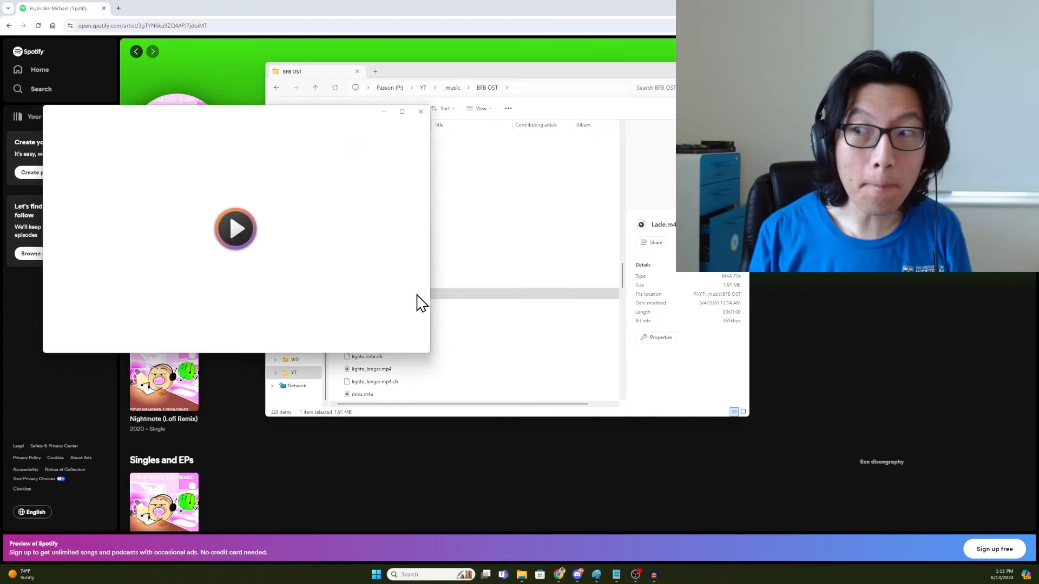
Play the Lade track and enlarge the Media Player window by its bottom-right corner.
left_click(235, 230)
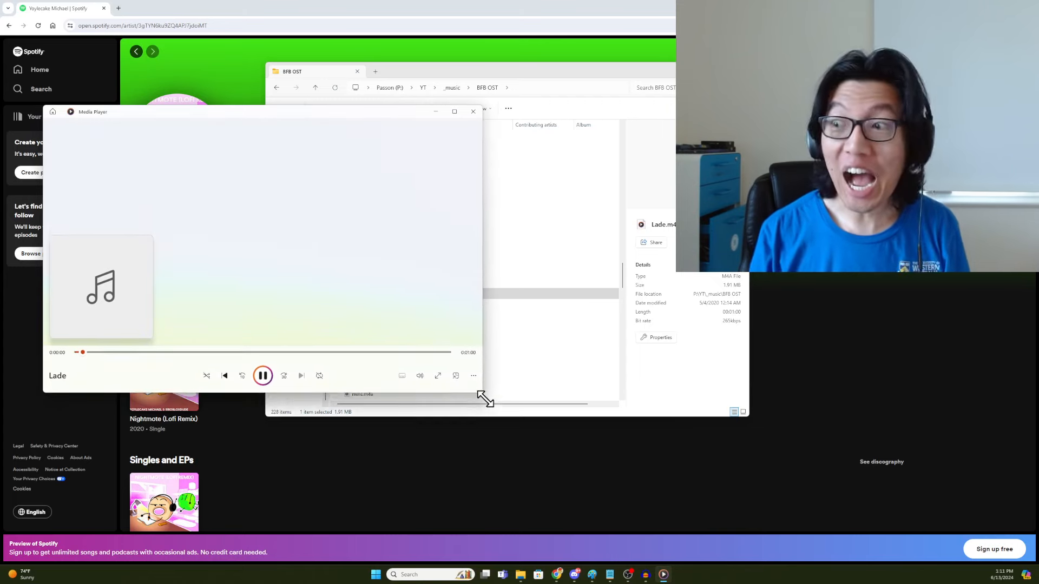
left_click_drag(484, 397, 562, 439)
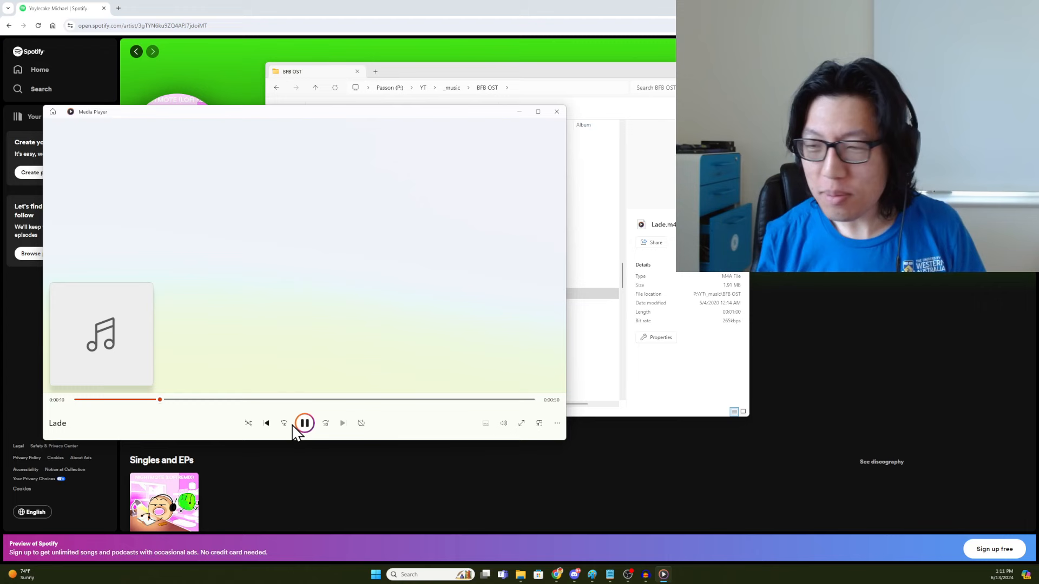
Skip to the Infetterence track, pause it, and minimize the player to reveal Yoylecake Michael's Spotify page.
left_click(304, 423)
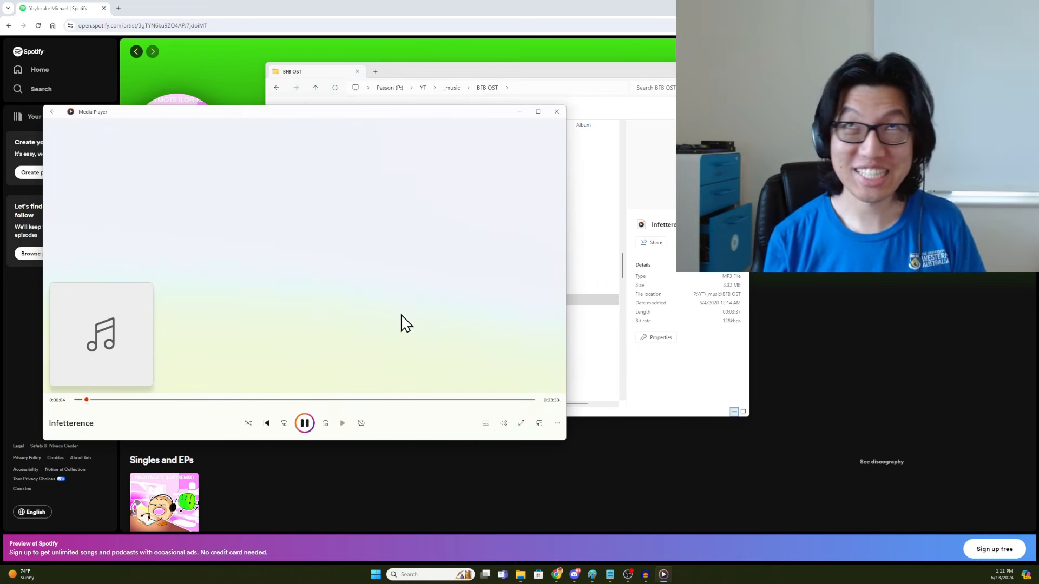
left_click(304, 423)
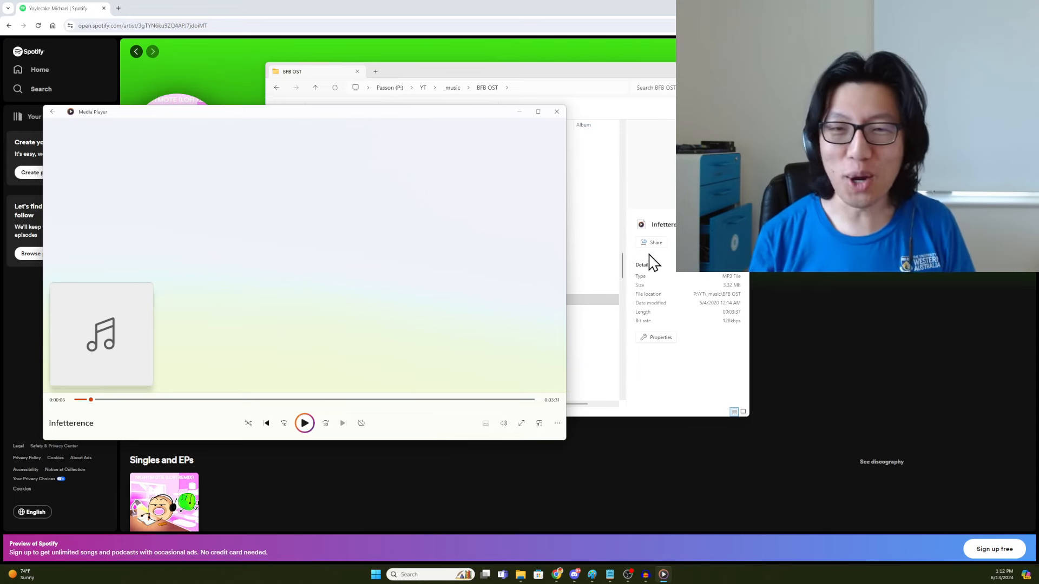
left_click(556, 111)
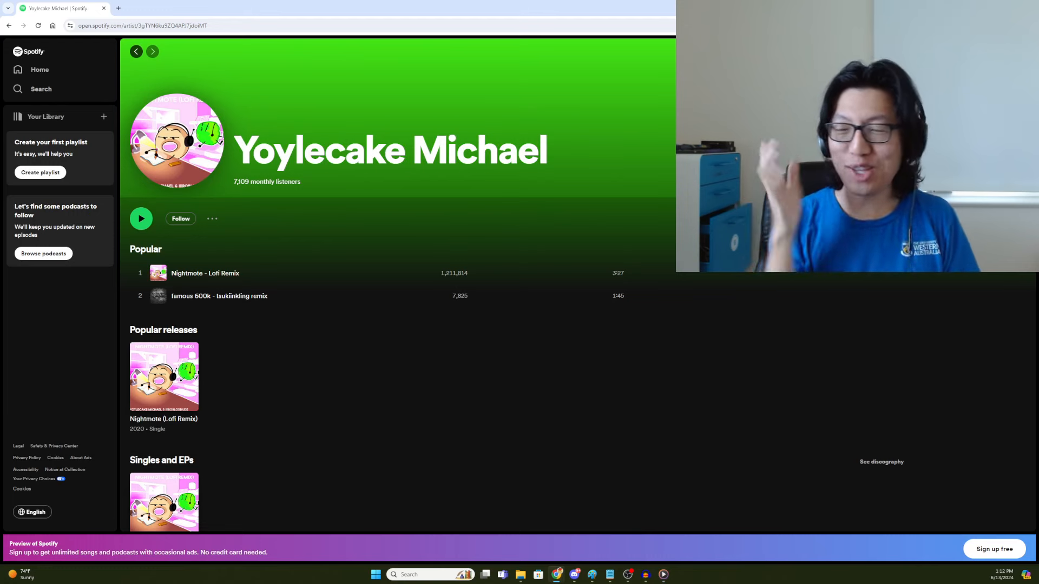